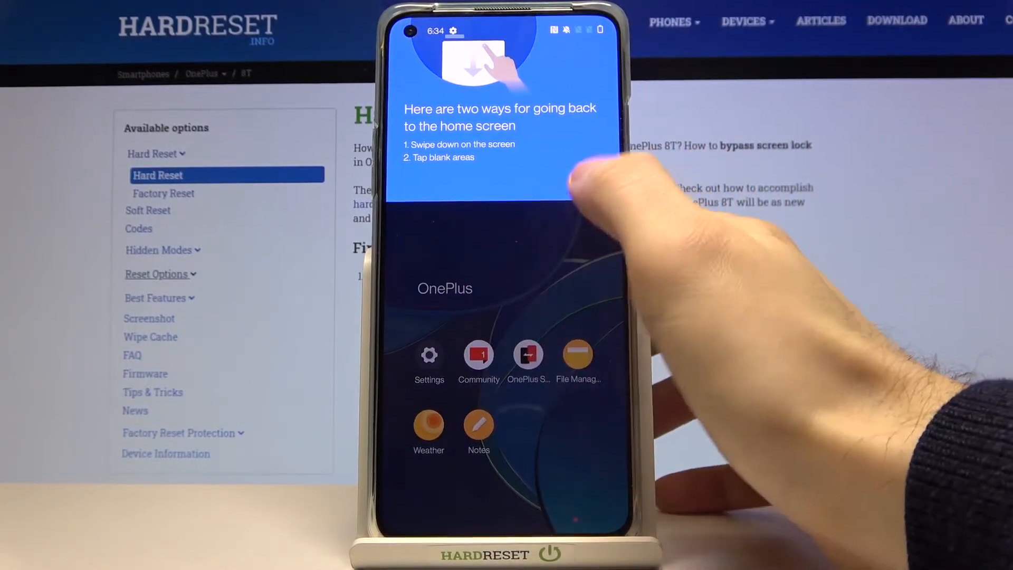
Navigate Settings > System > Reset options and choose Erase all data (factory reset)
left_click(429, 354)
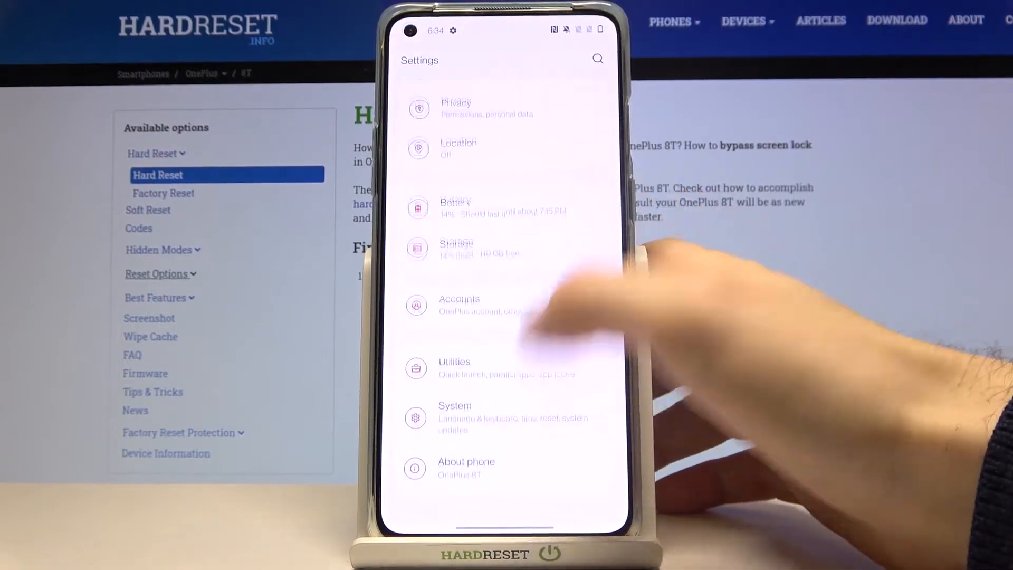
left_click(456, 405)
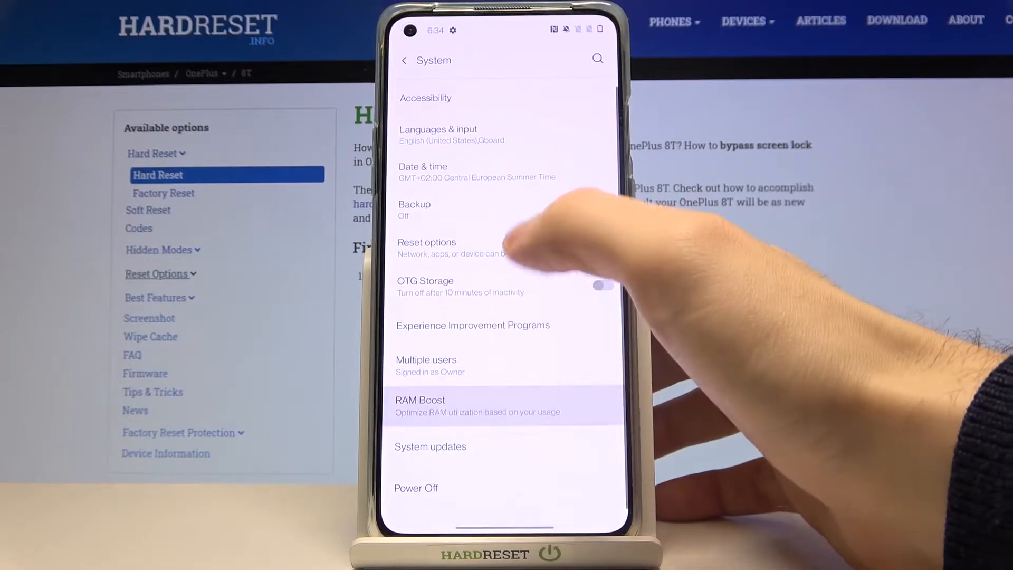
left_click(448, 247)
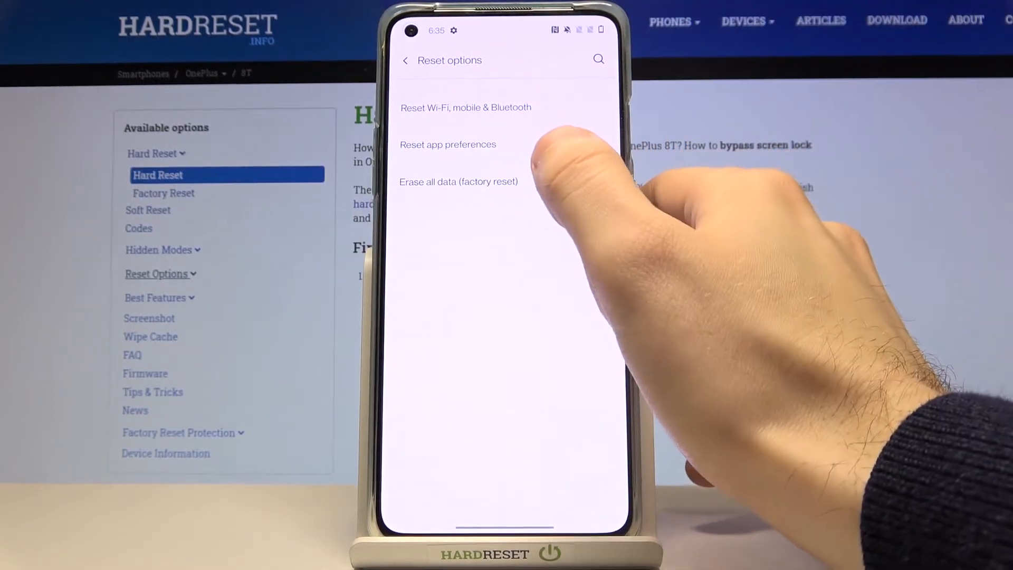
left_click(458, 181)
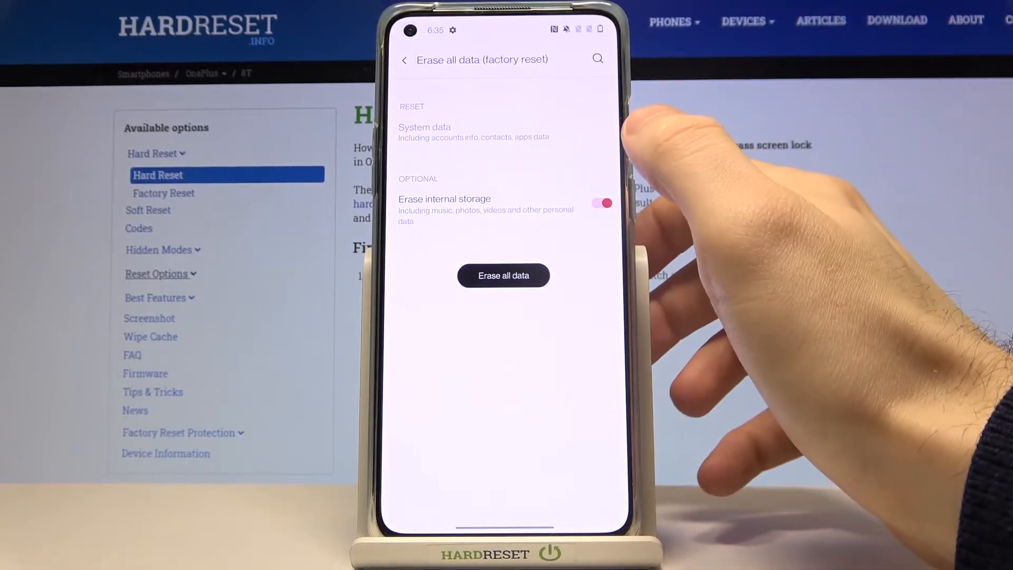
Confirm erasing all data including internal storage so the phone restarts and wipes itself
left_click(505, 275)
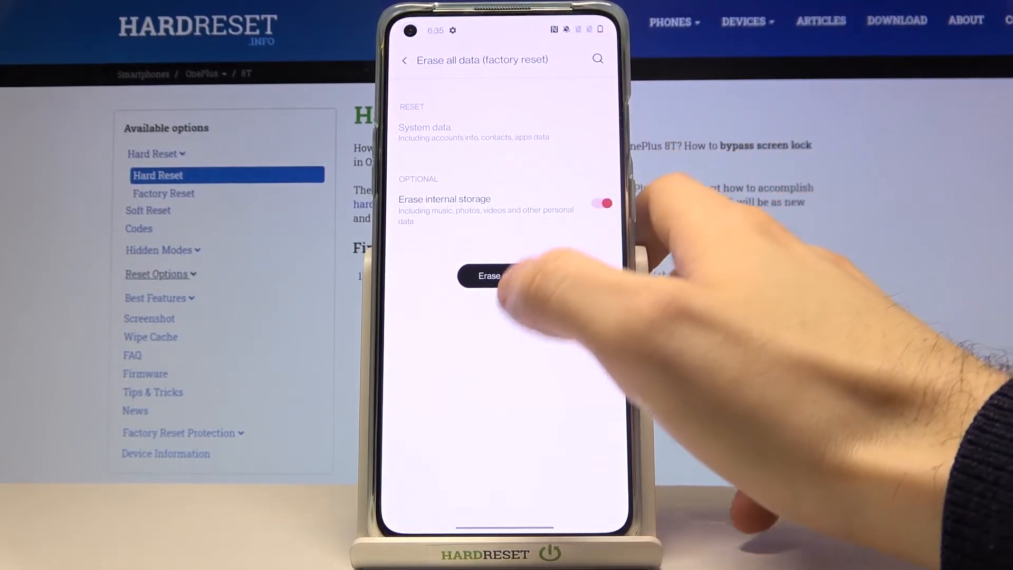
left_click(500, 277)
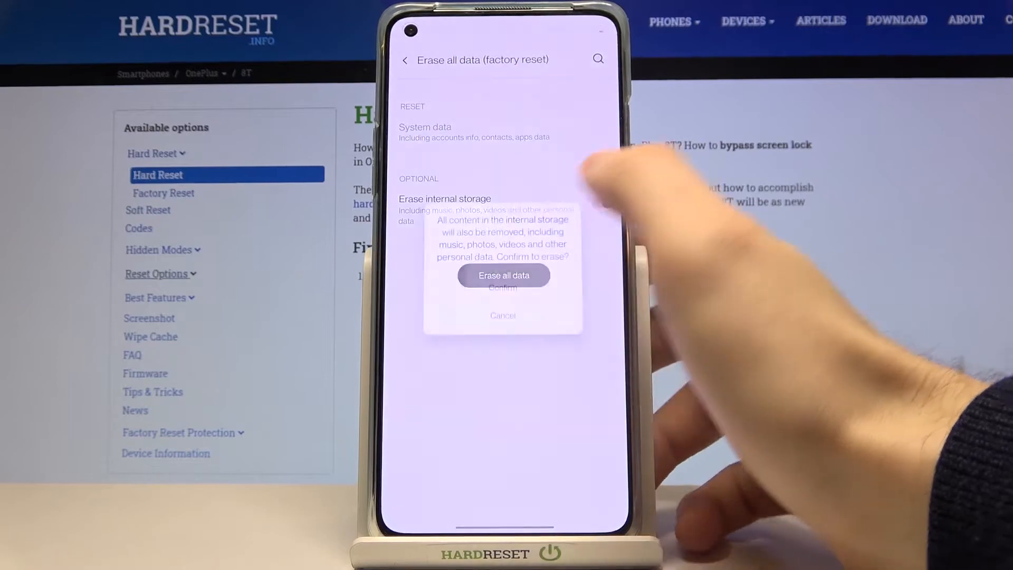
left_click(503, 275)
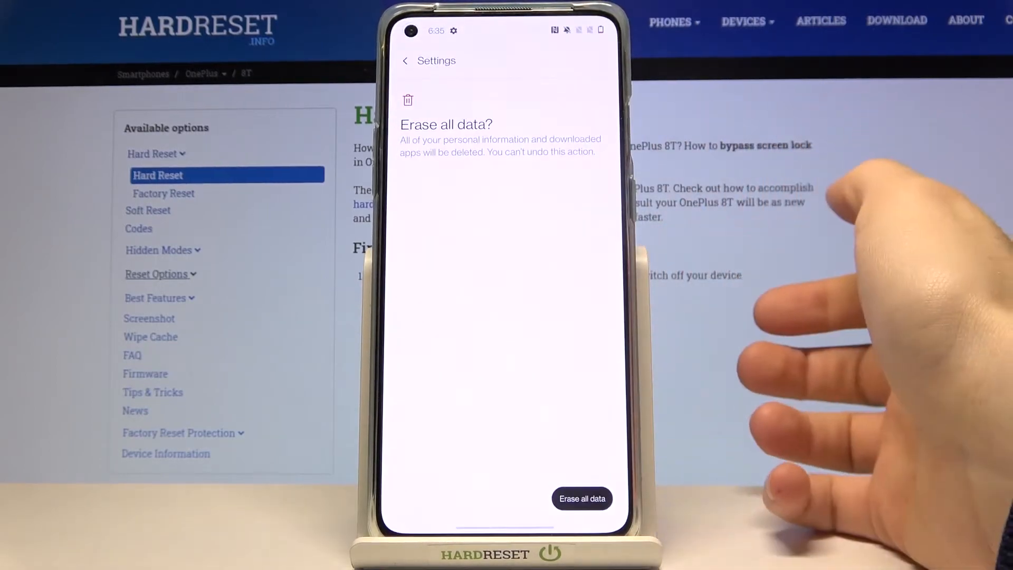
left_click(583, 498)
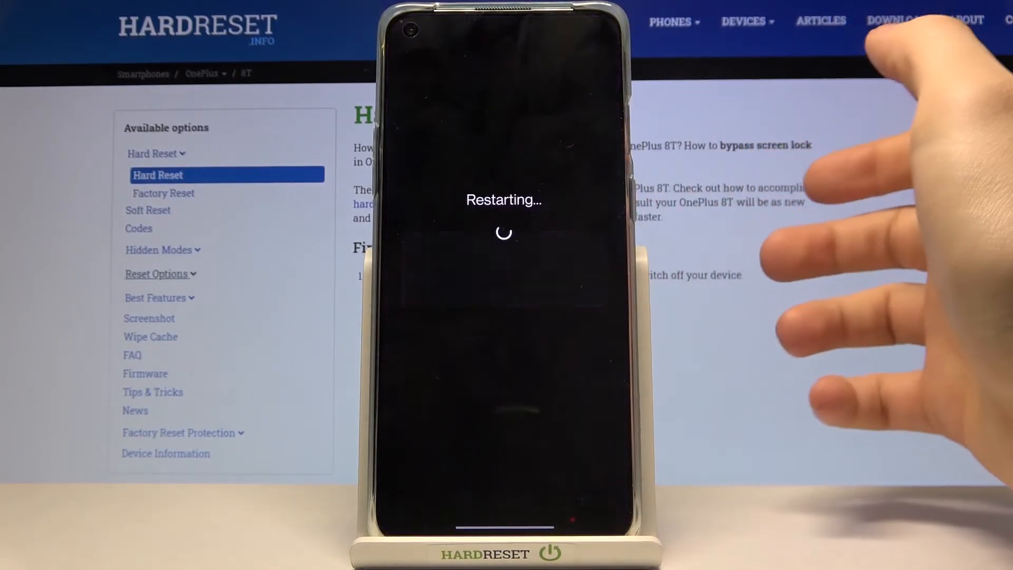